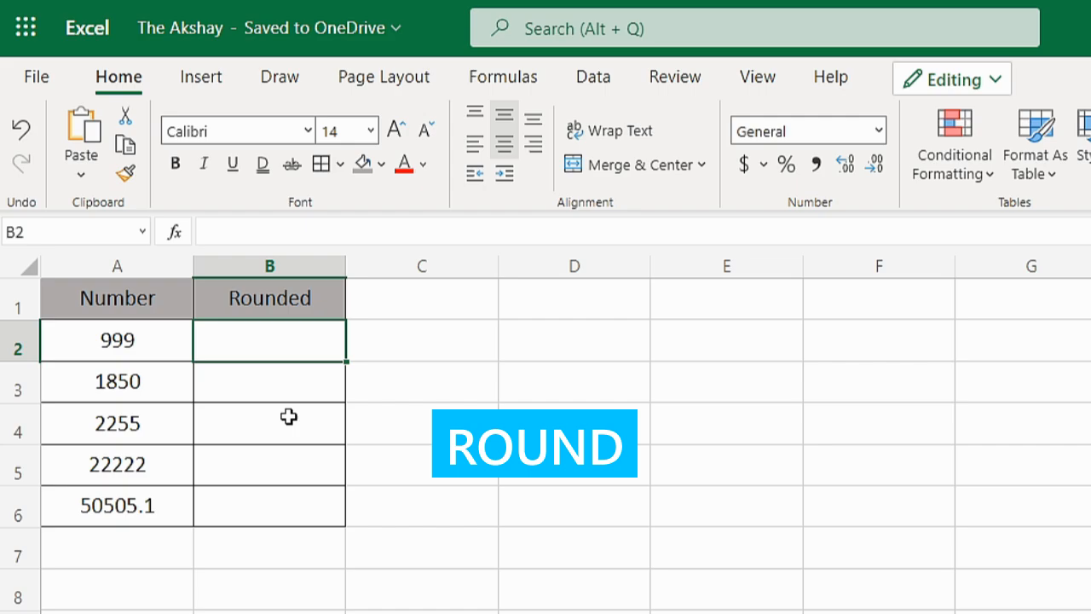
Start a ROUND formula in B2 that uses A2 as the number to round.
text(=)
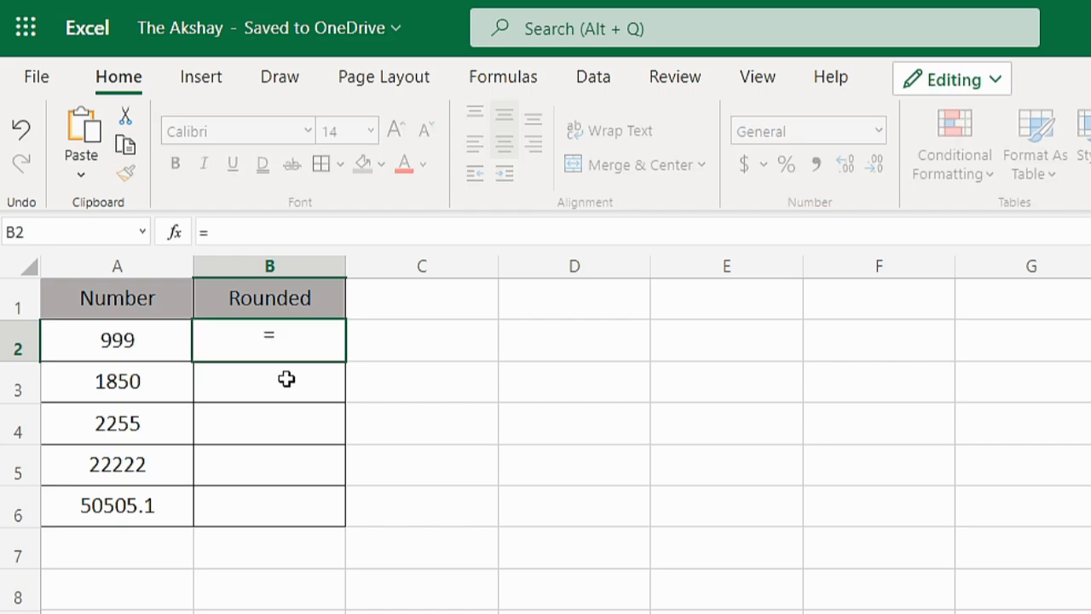
text(rou)
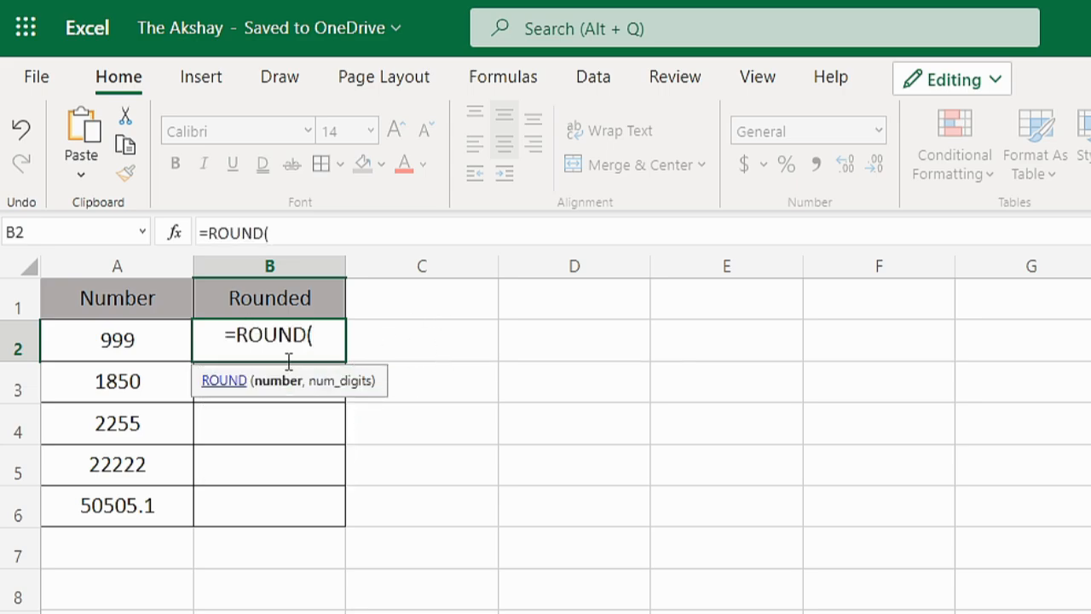
mouse_move(136, 339)
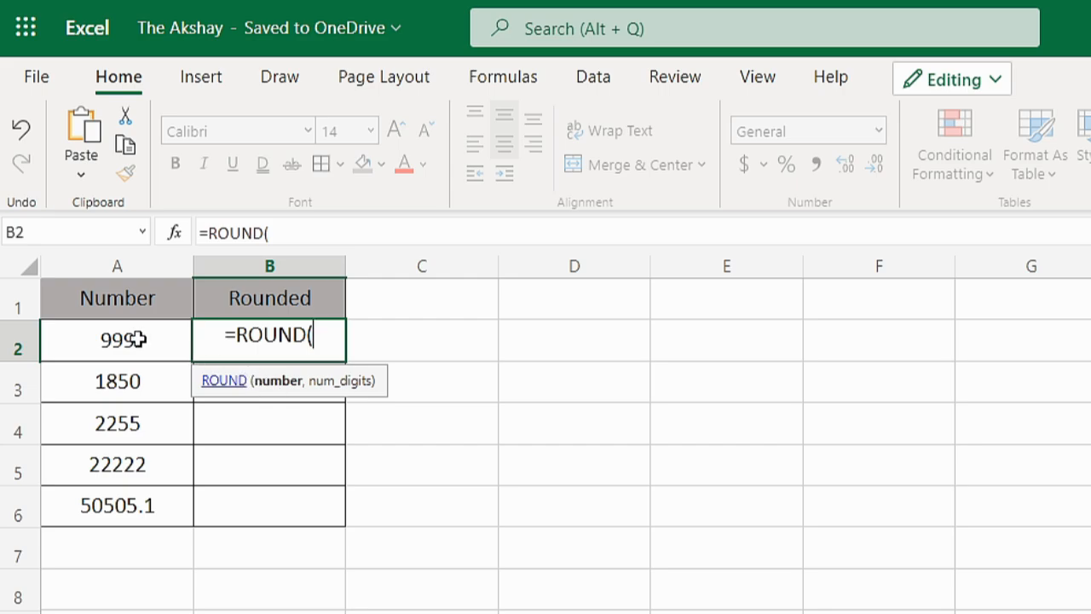
click(117, 339)
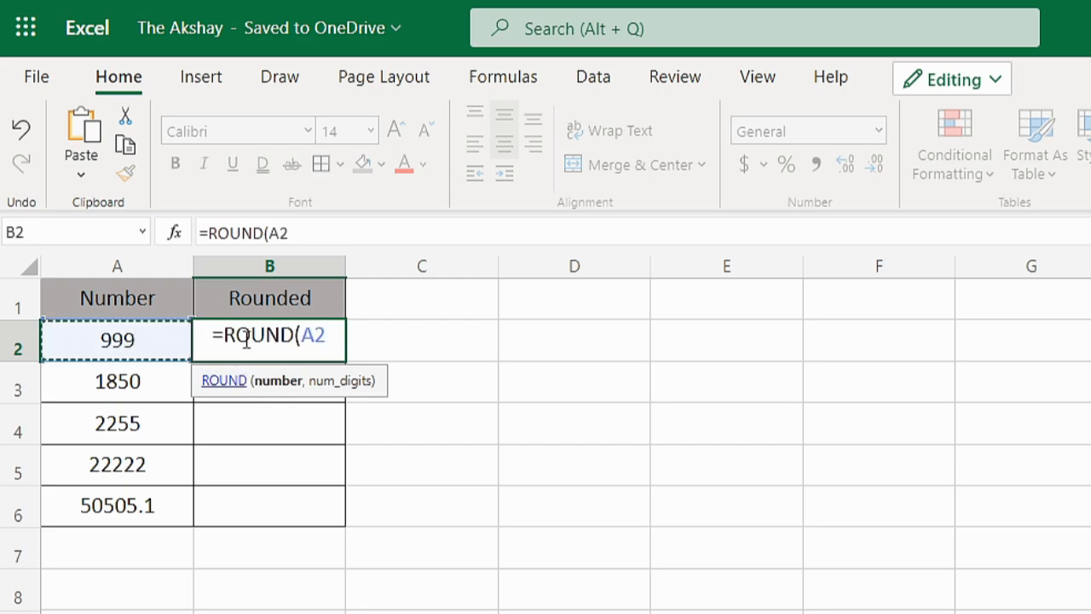
mouse_move(343, 312)
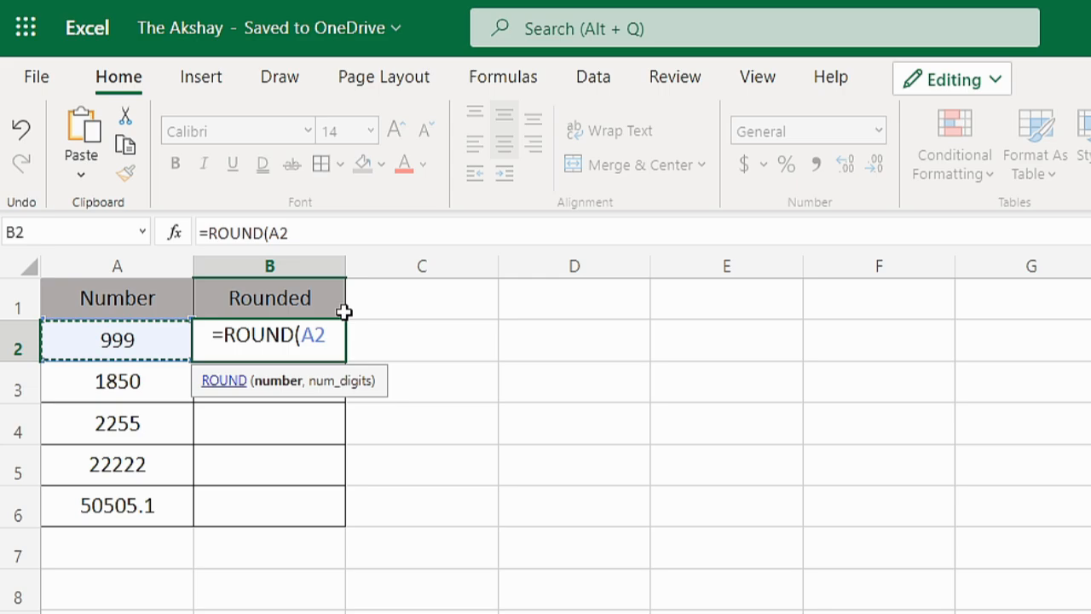
Complete B2's formula as =ROUND(A2,-3) so 999 rounds to 1000.
text(,)
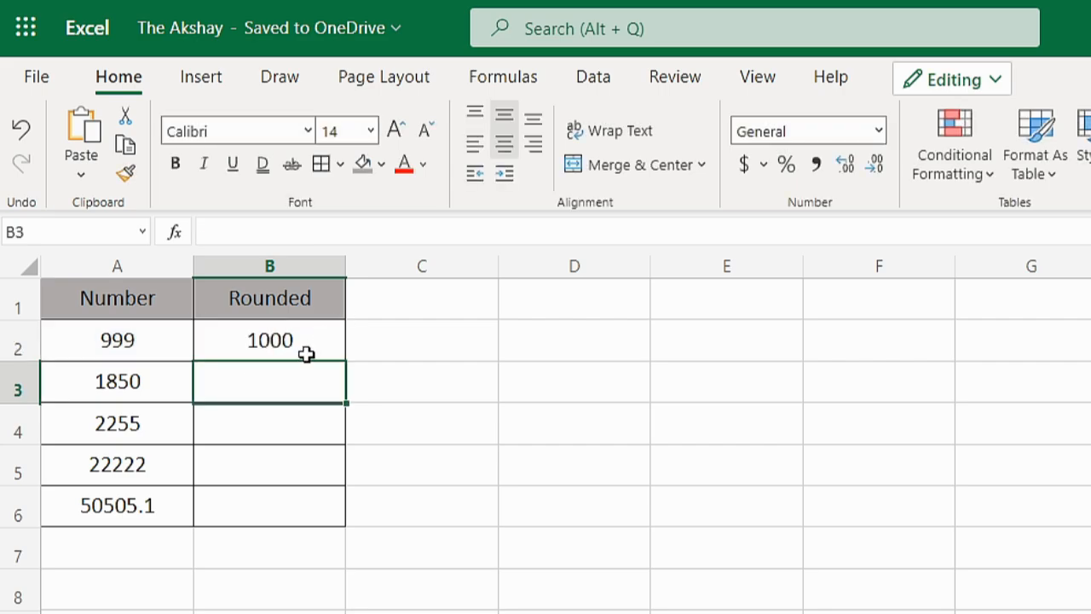
Fill B2's ROUND formula down to B6, checking the copied formulas in B4 and B3.
click(269, 340)
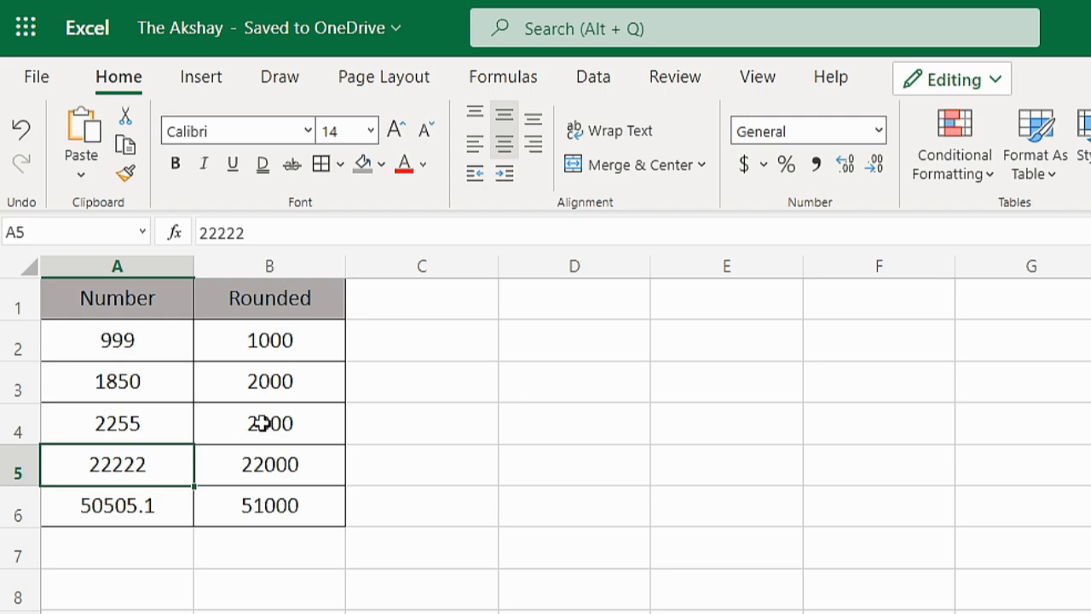
click(269, 422)
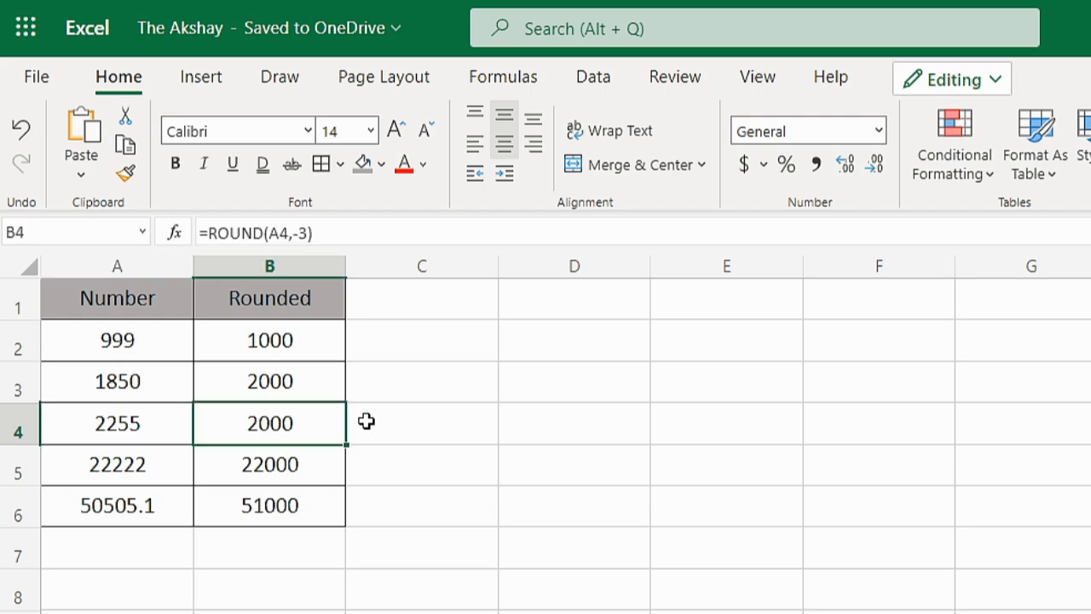
click(270, 381)
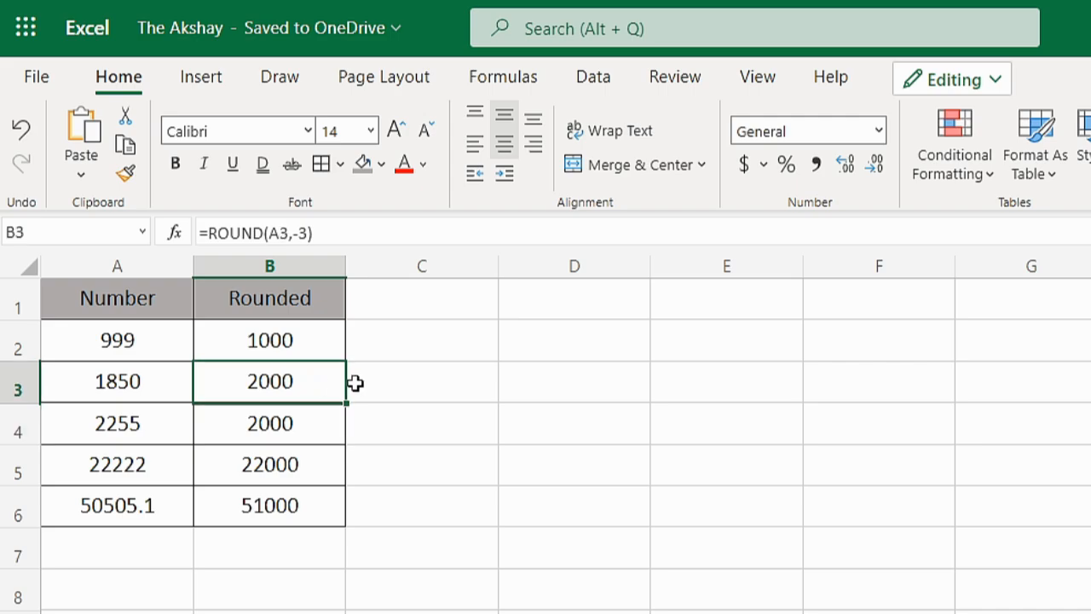
click(269, 505)
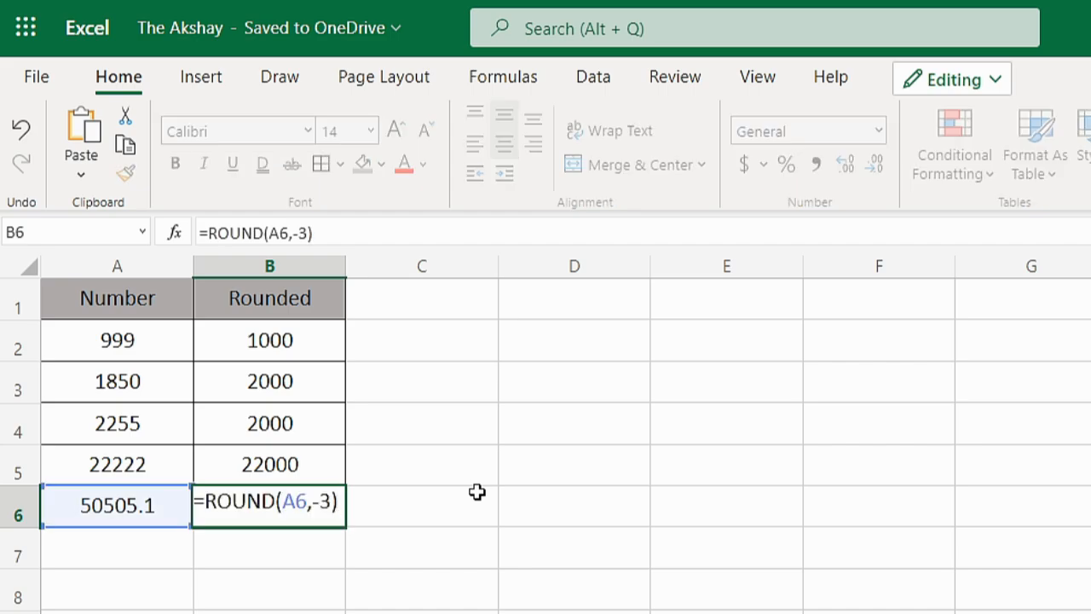
Change B6's rounding digits from -3 to -2, giving 50500, then reopen B6's formula.
key(Backspace)
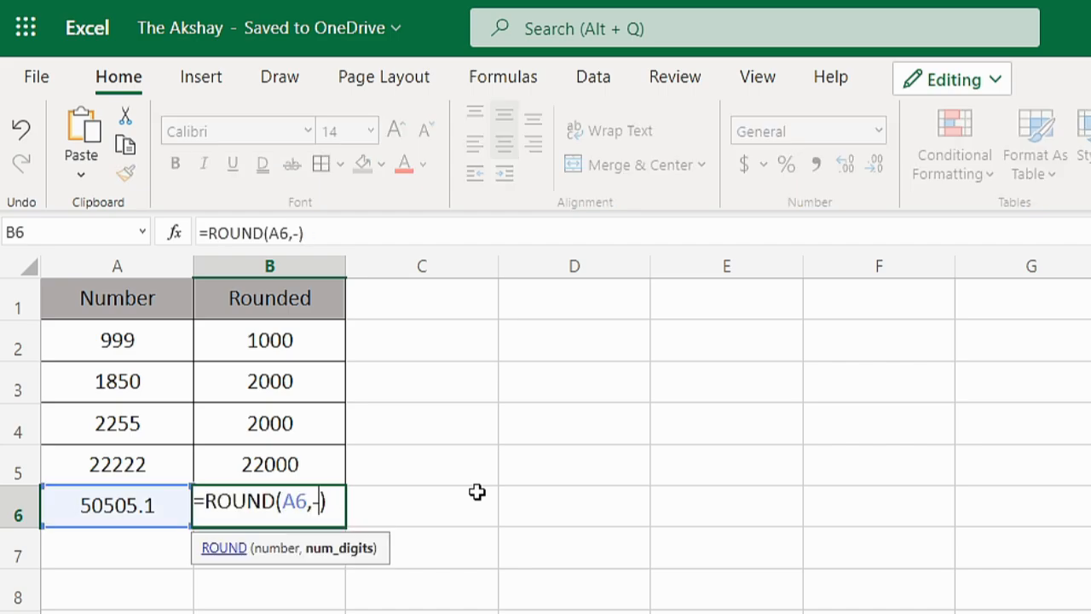
text(2)
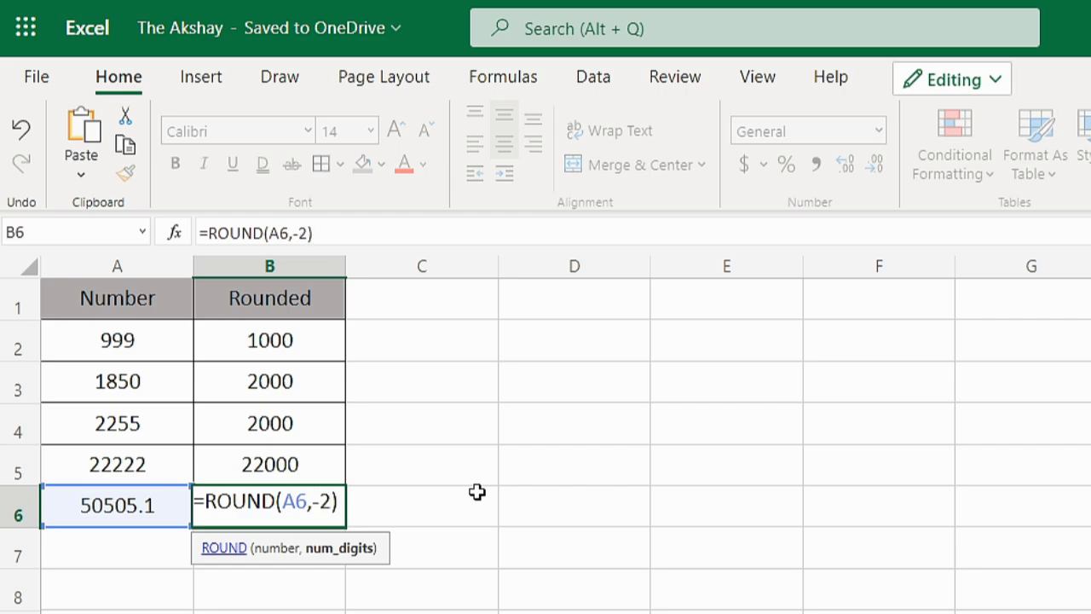
key(enter)
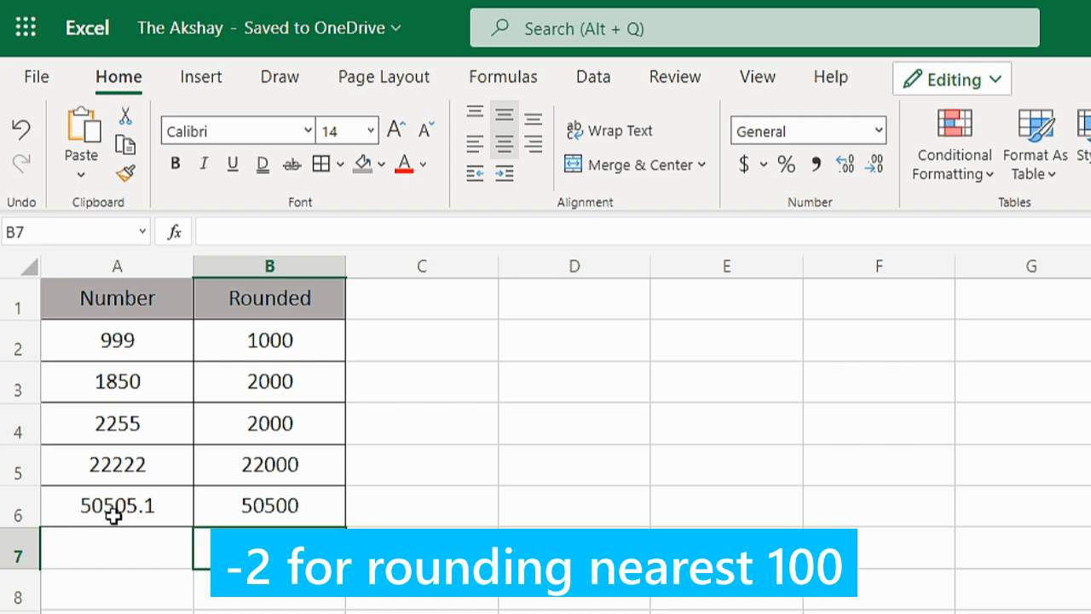
click(269, 505)
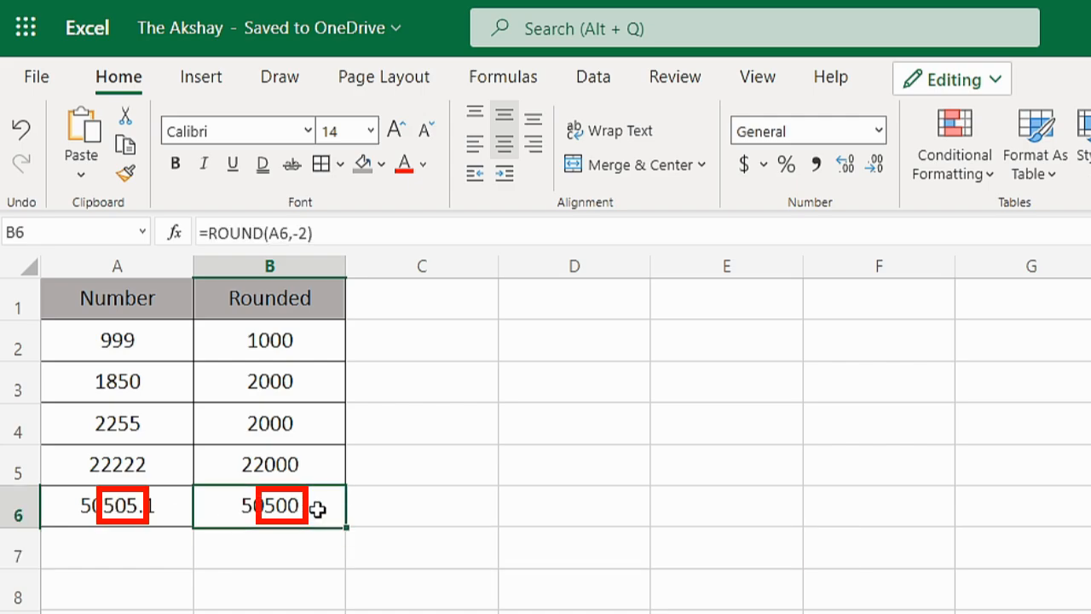
double_click(269, 504)
text(1)
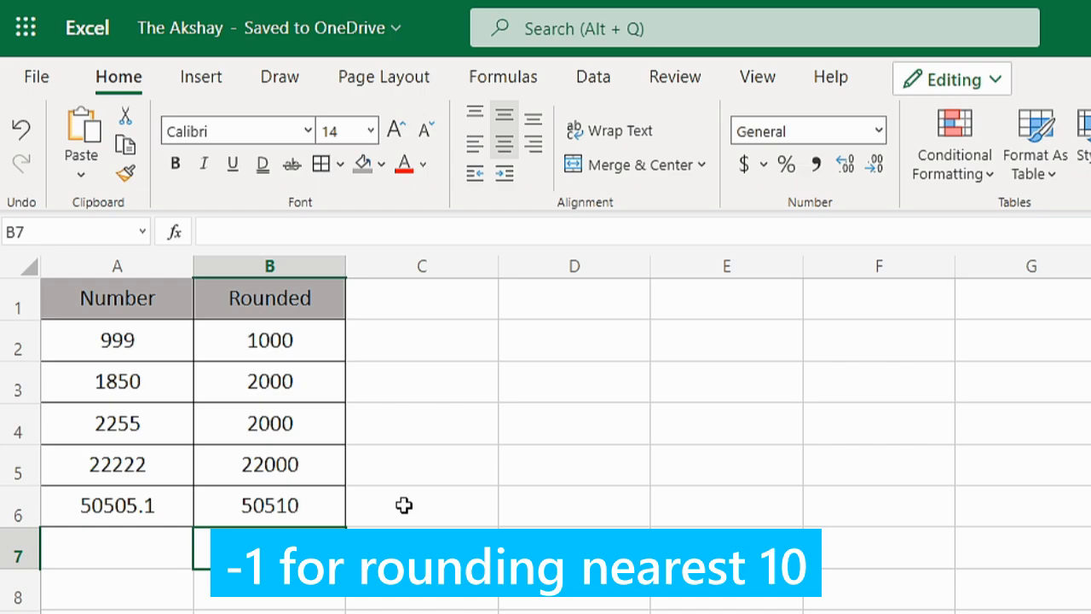
click(268, 505)
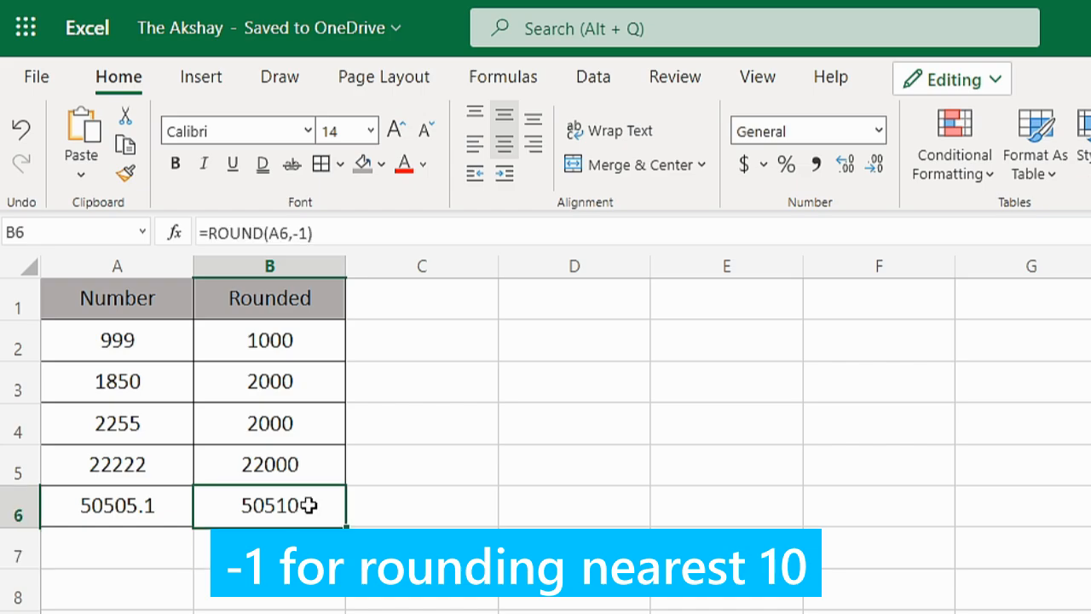
click(117, 505)
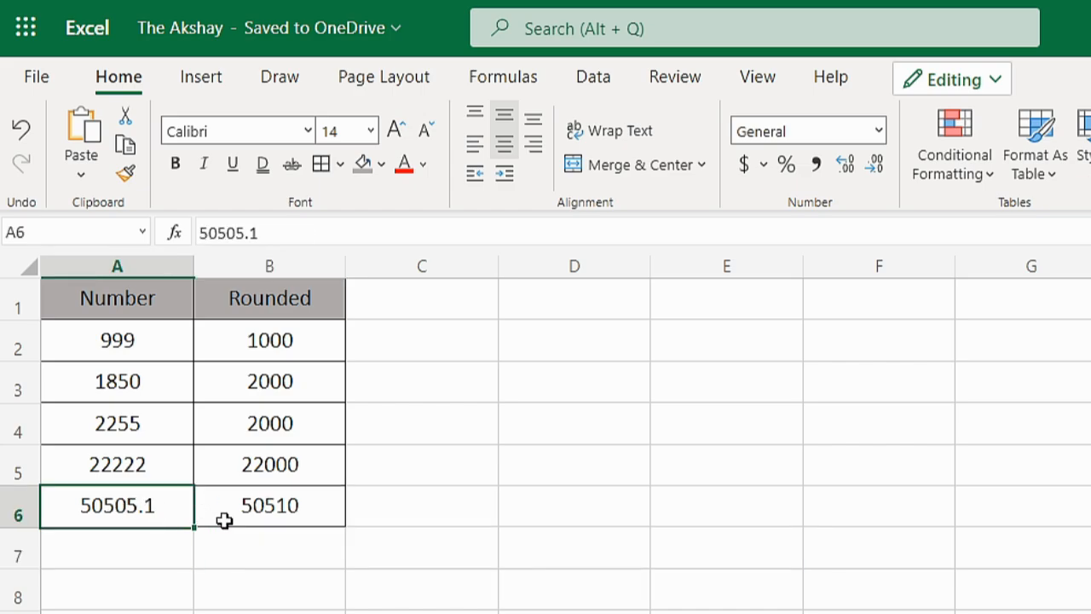
mouse_move(300, 517)
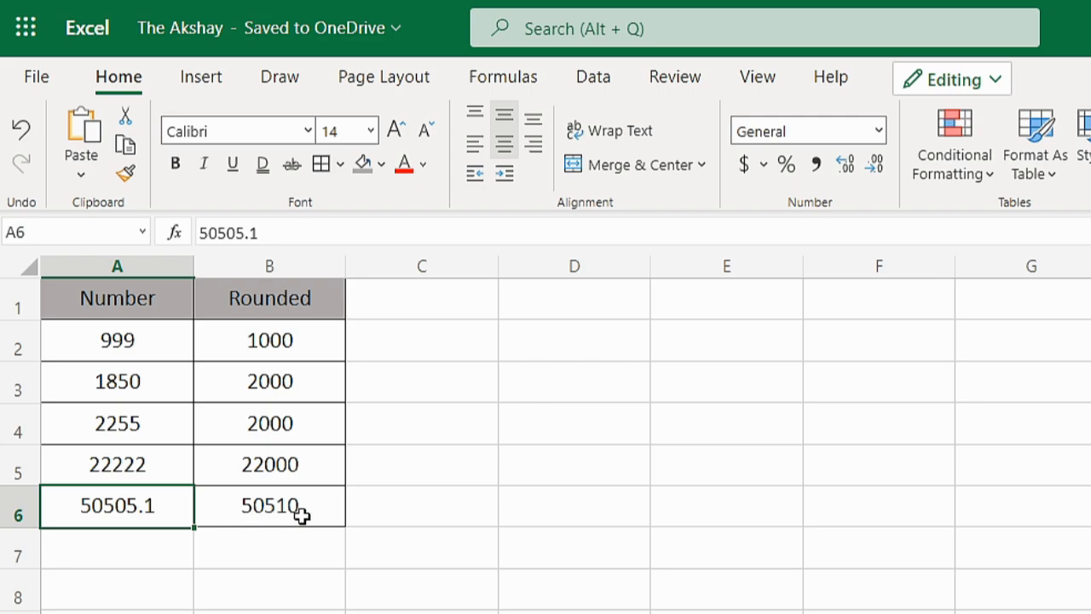
click(270, 505)
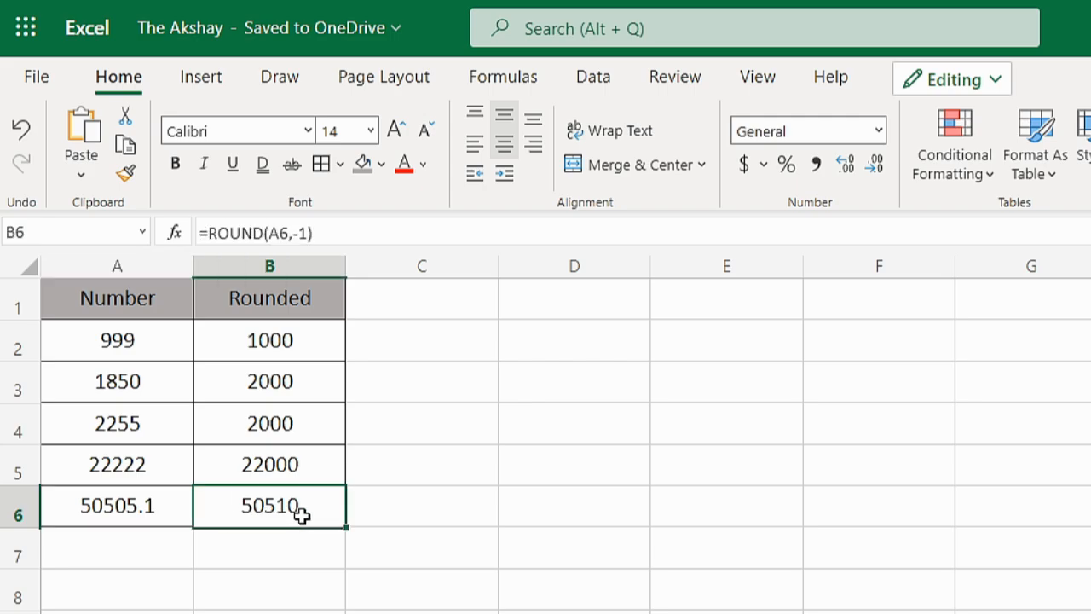
Compare B6's zero-digit result 50505 against the original 50505.1 in A6.
double_click(269, 506)
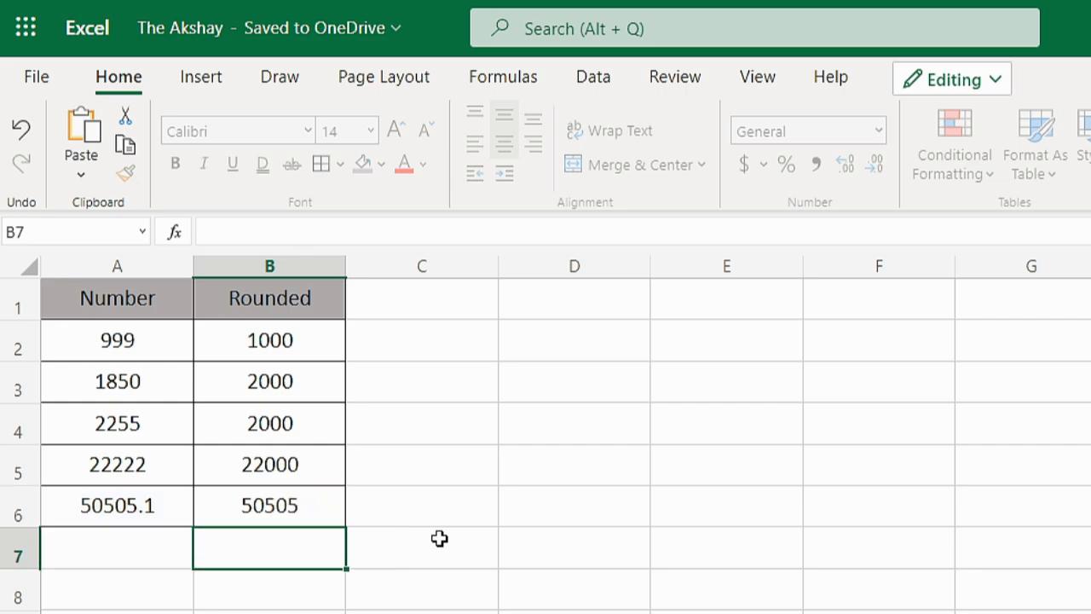
click(117, 505)
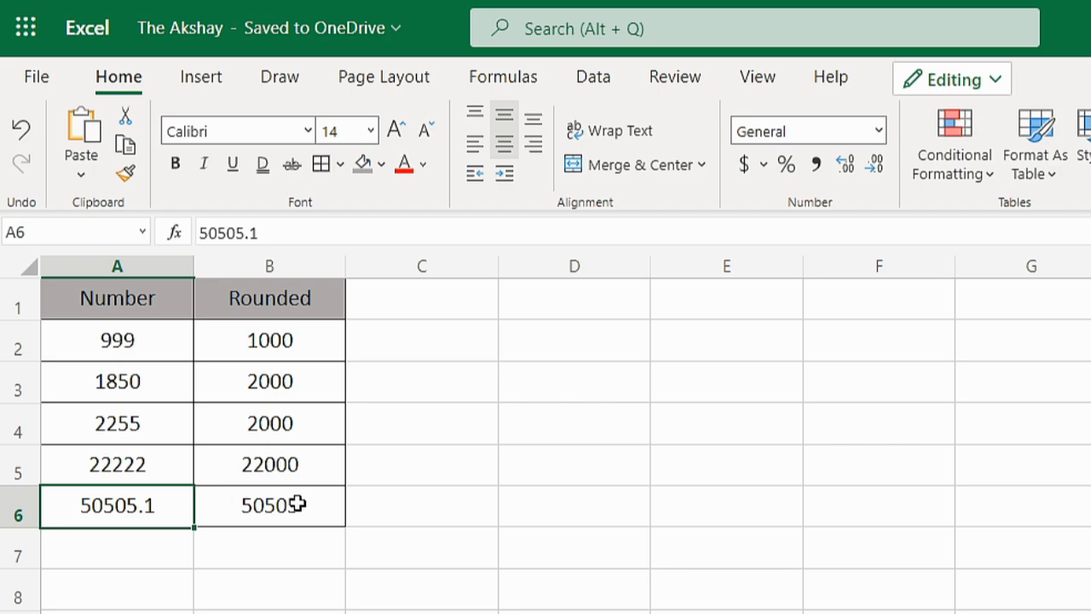
click(269, 505)
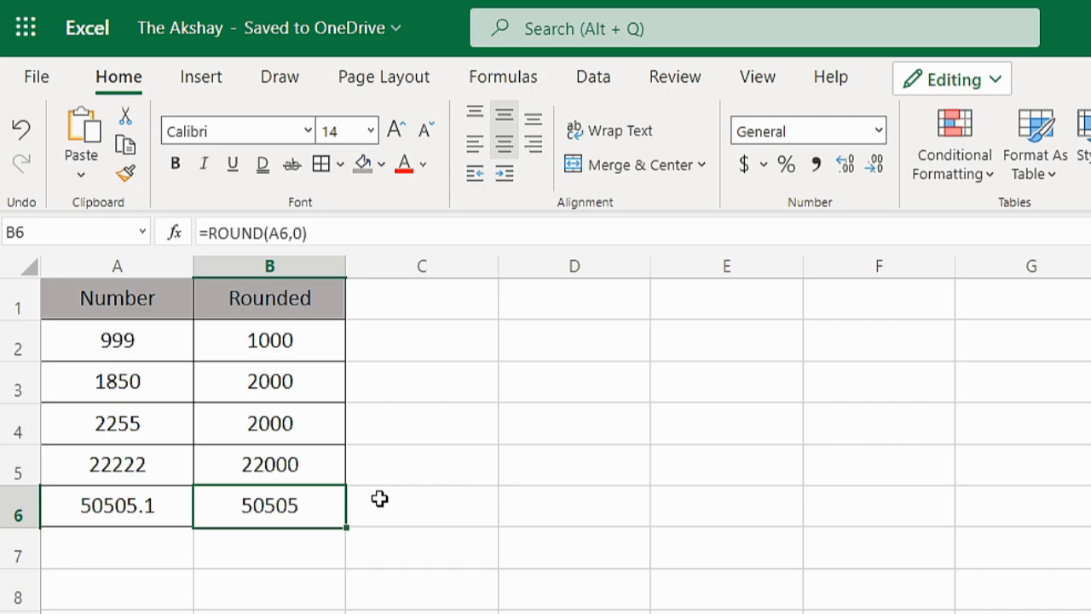
mouse_move(357, 505)
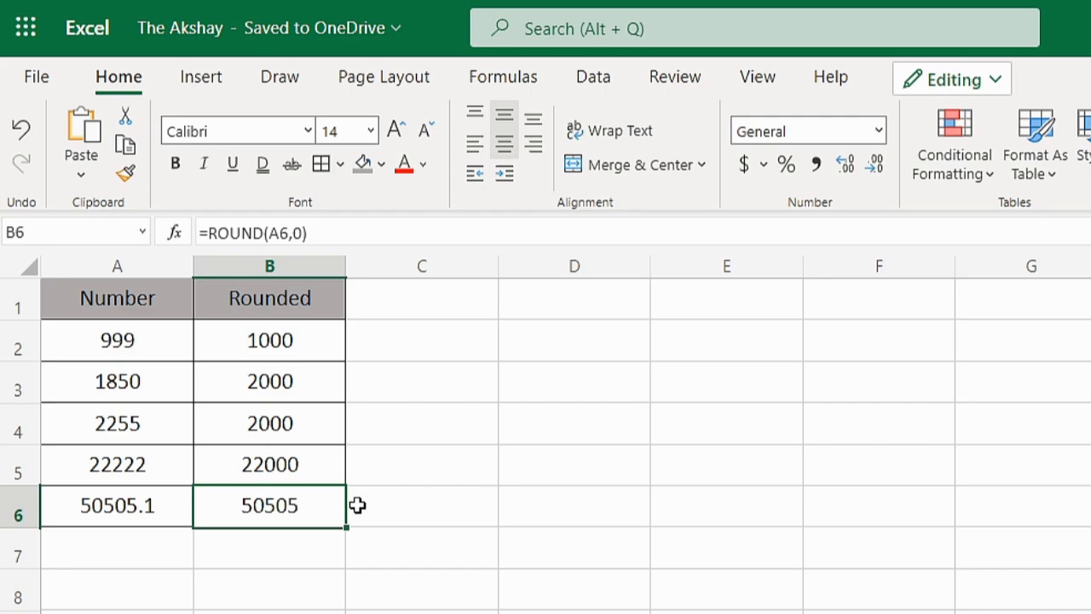